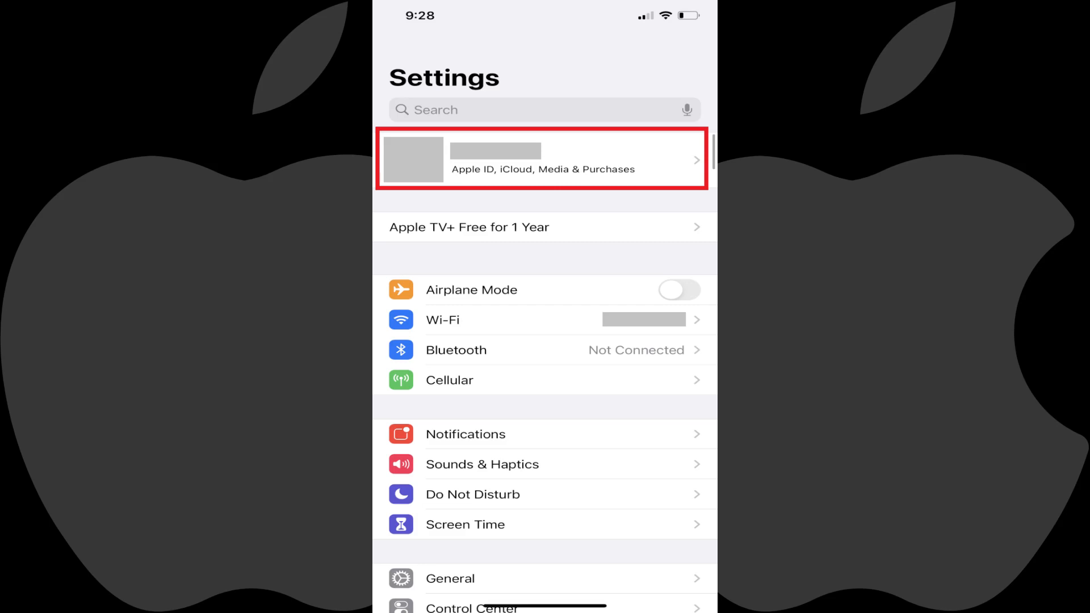
Open the Apple ID account banner to reach the Family settings page.
{"action": "left_click", "coordinate": [545, 159]}
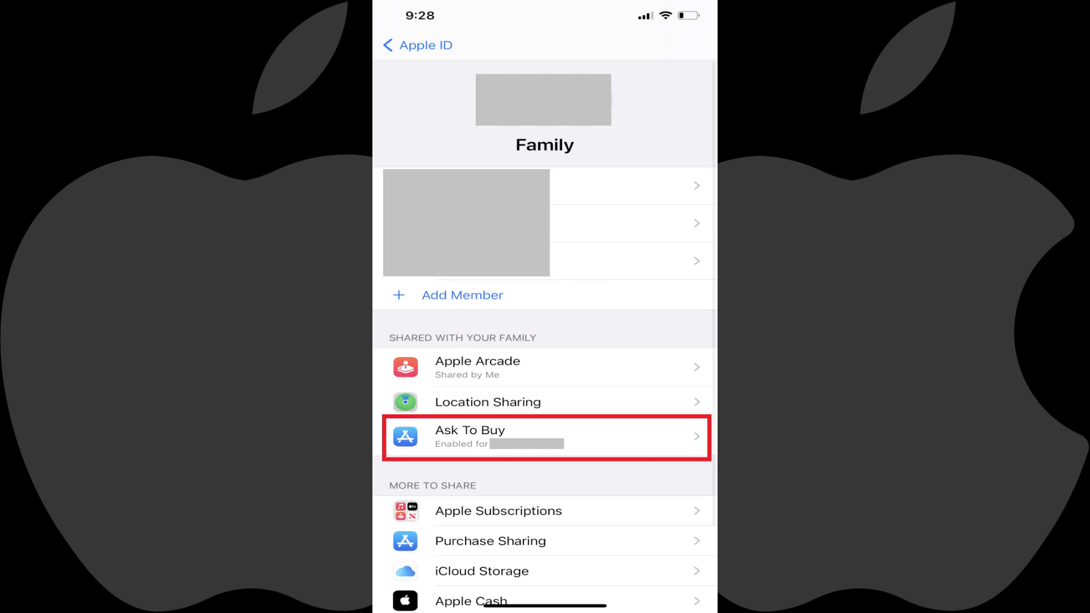
Switch off Ask To Buy for the child under Shared With Your Family.
{"action": "left_click", "coordinate": [545, 437]}
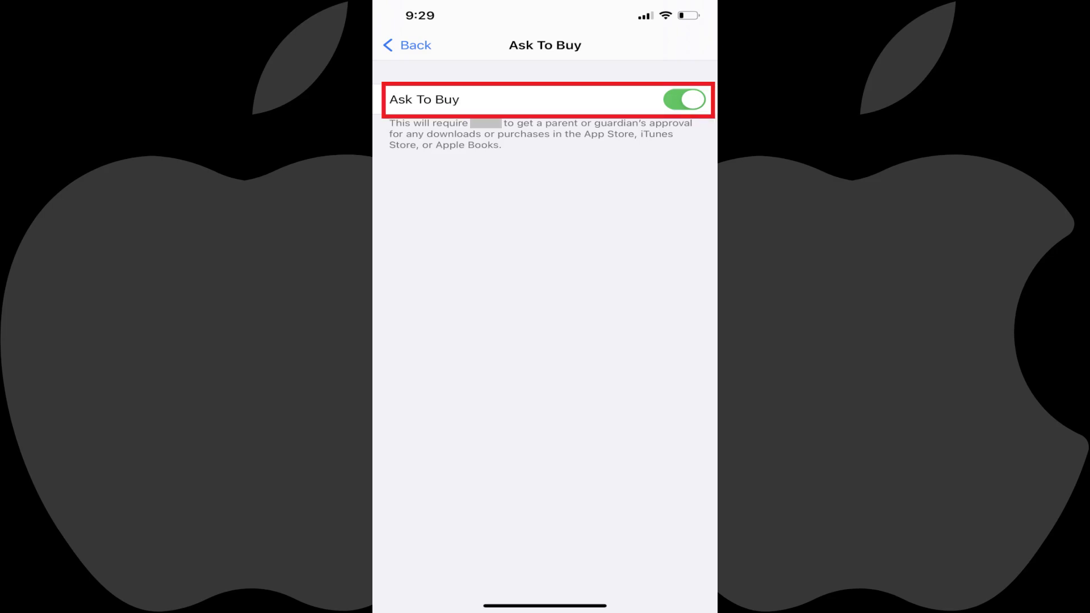
{"action": "left_click", "coordinate": [684, 99]}
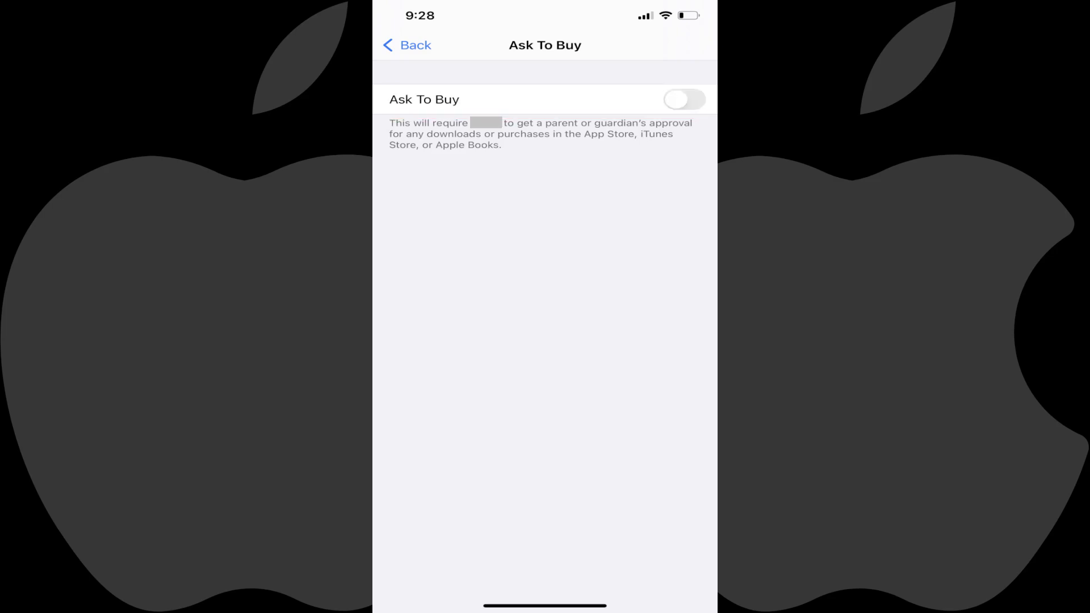